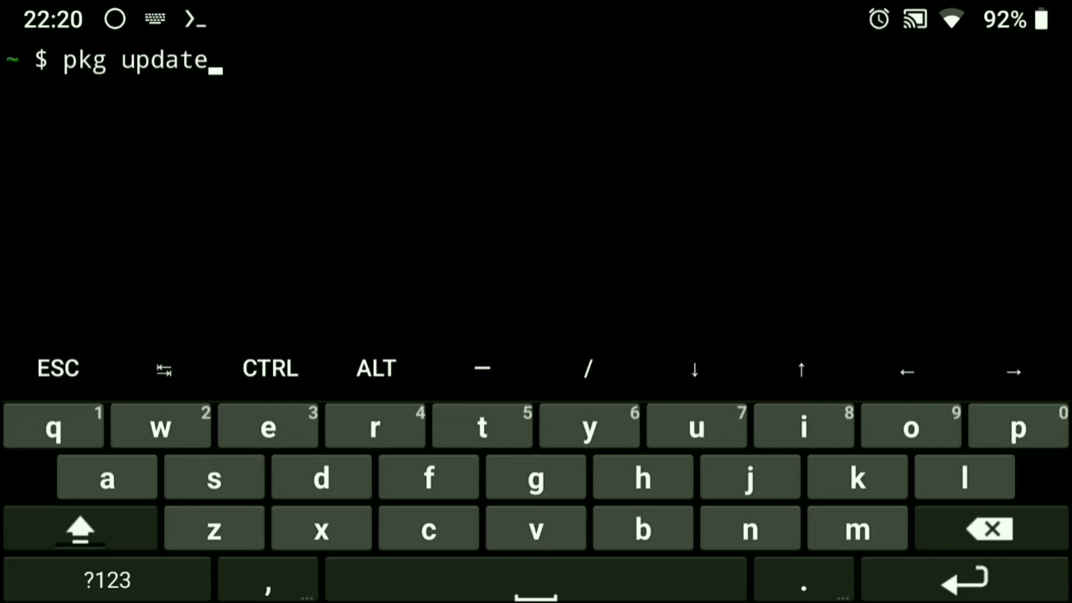
- Run pkg update to refresh the package lists, then begin a pkg install command
{"action": "key", "text": "Enter"}
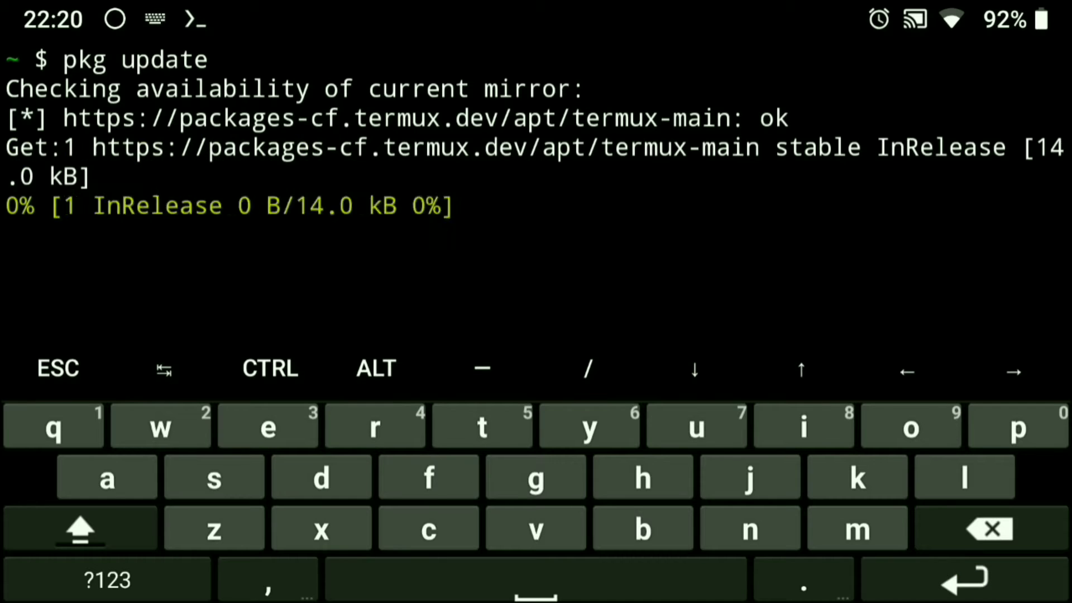
{"action": "left_click", "coordinate": [429, 528]}
{"action": "type", "text": "pkg i"}
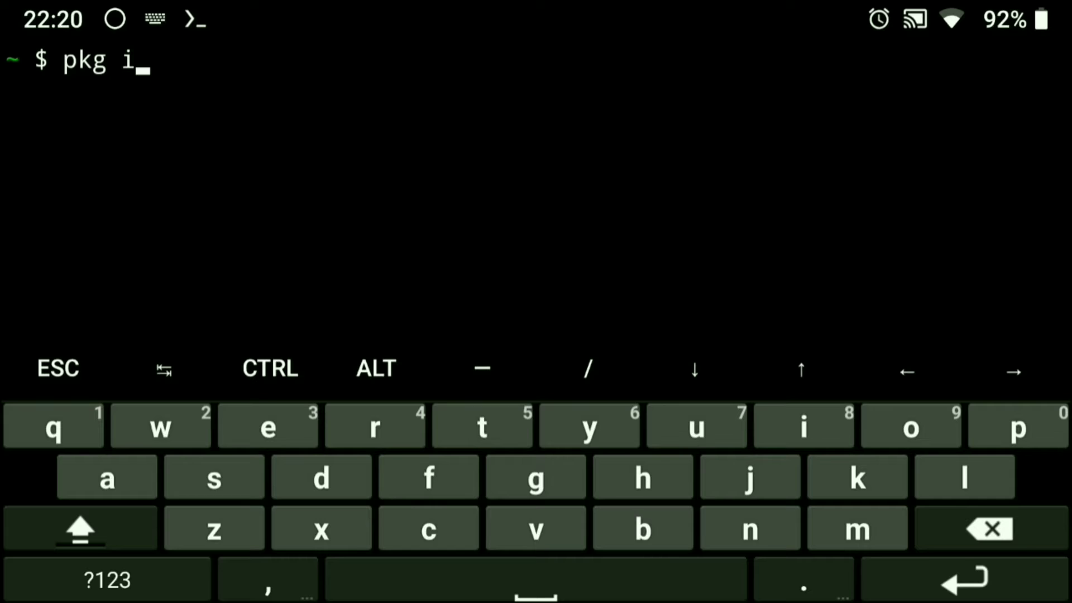
{"action": "type", "text": "nstall"}
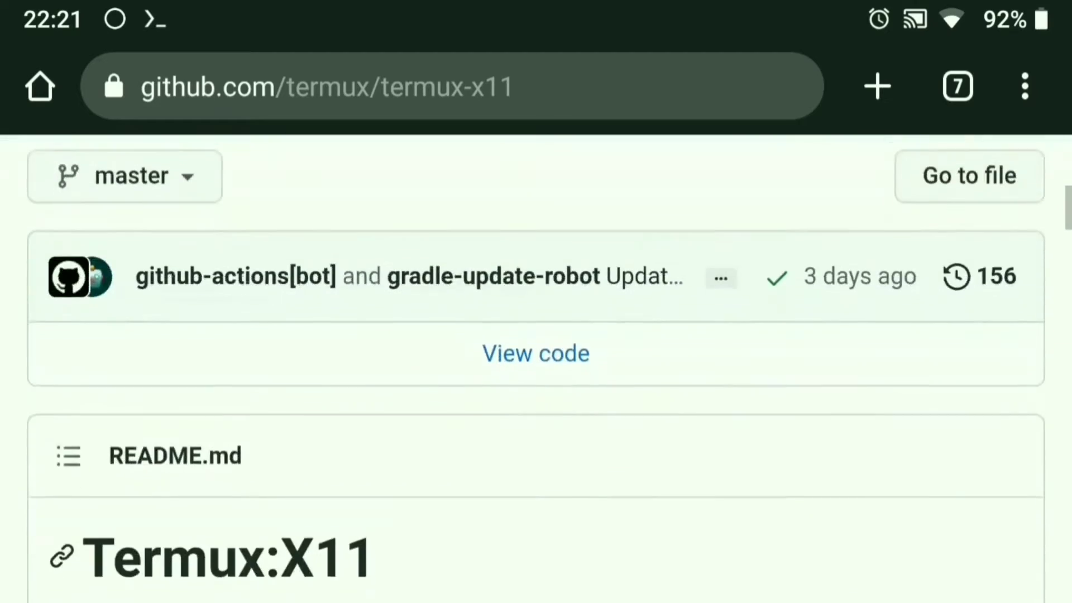
- From the README's last successful build link, reach workflow run #216 Update Gradle Wrapper 7.5.1 to 7.6
{"action": "scroll", "scroll_direction": "down", "scroll_amount": 3}
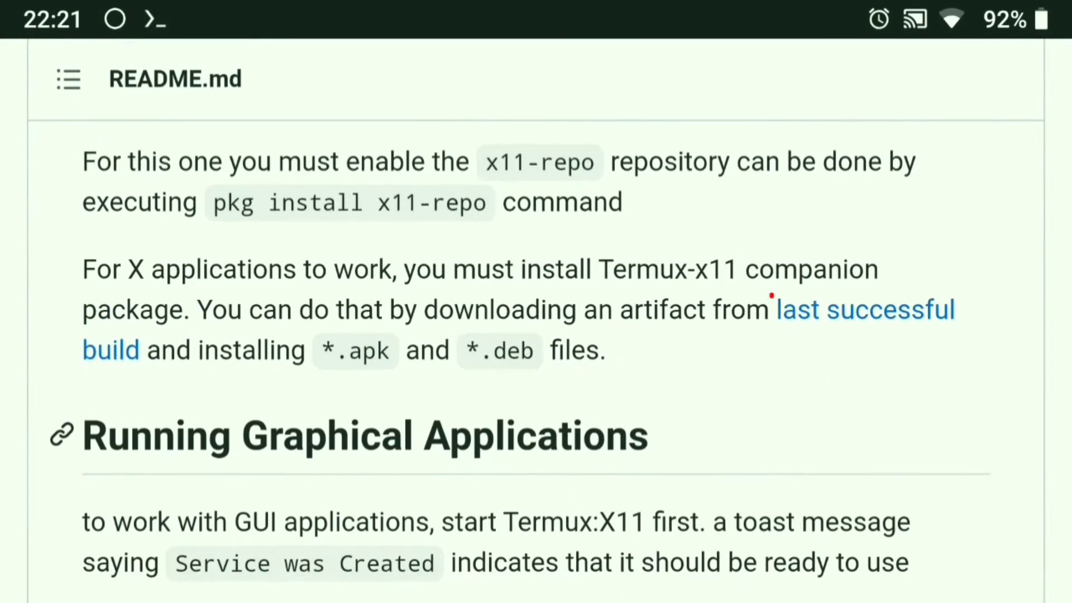
{"action": "left_click", "coordinate": [864, 309]}
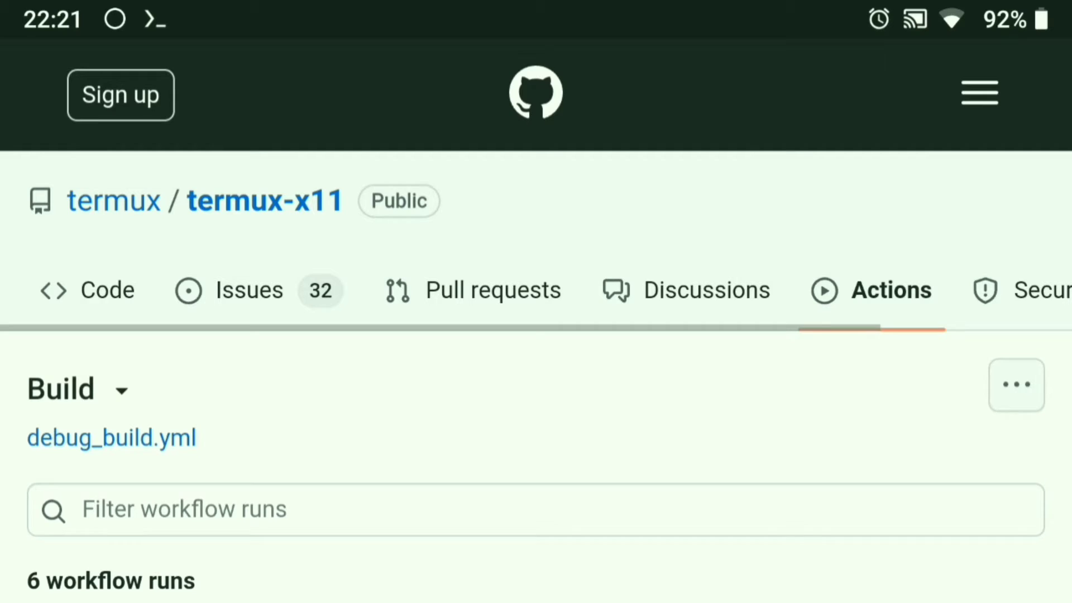
{"action": "scroll", "scroll_direction": "down", "scroll_amount": 3}
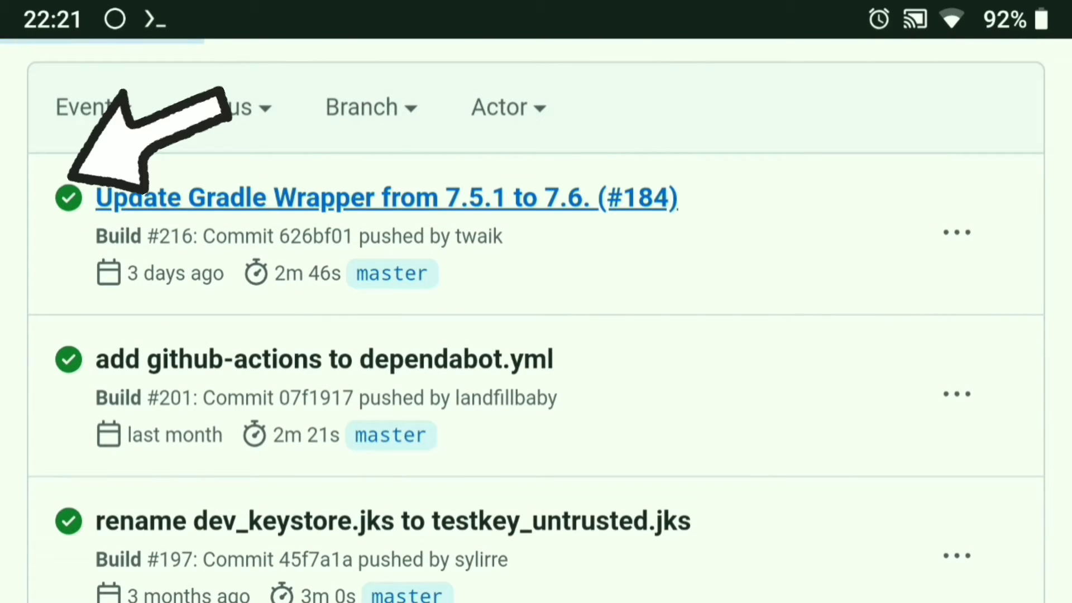
{"action": "left_click", "coordinate": [386, 198]}
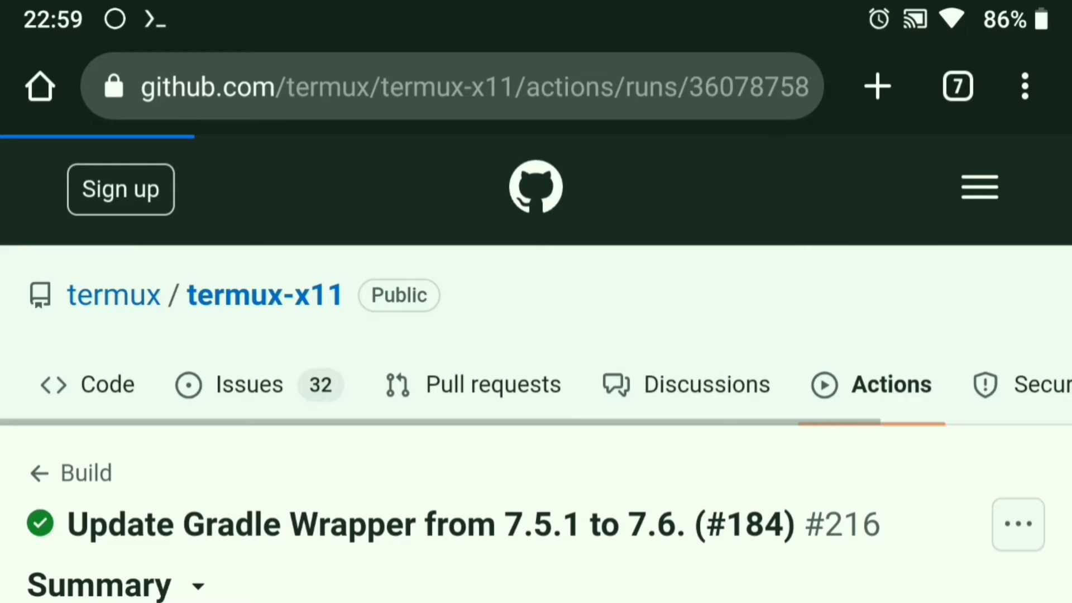
- Sign in to GitHub and download the termux-x11 artifact from the build run's Artifacts list
{"action": "left_click", "coordinate": [121, 190]}
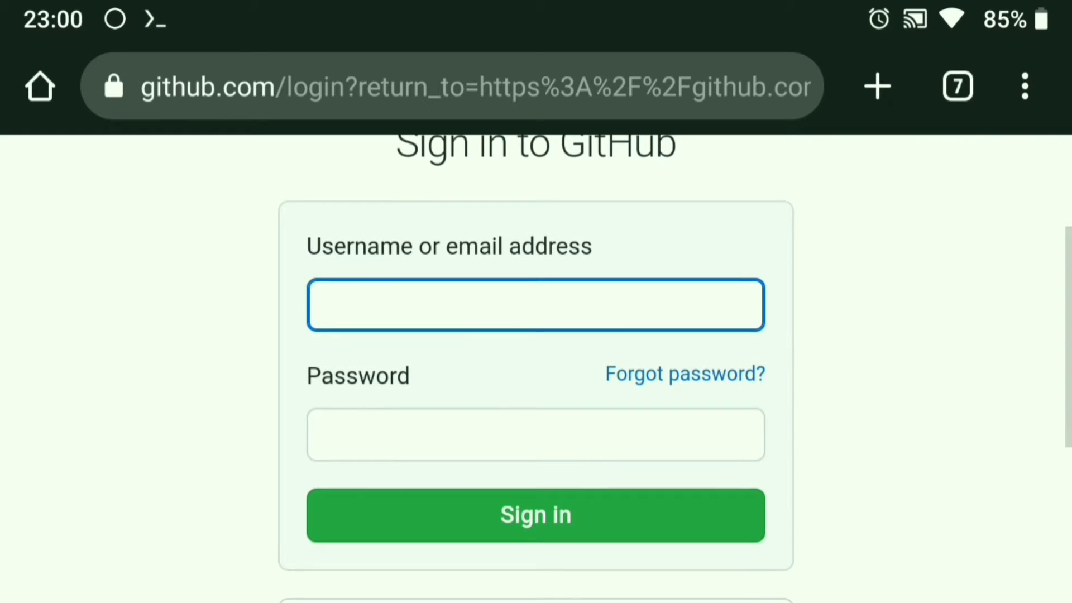
{"action": "left_click", "coordinate": [535, 515]}
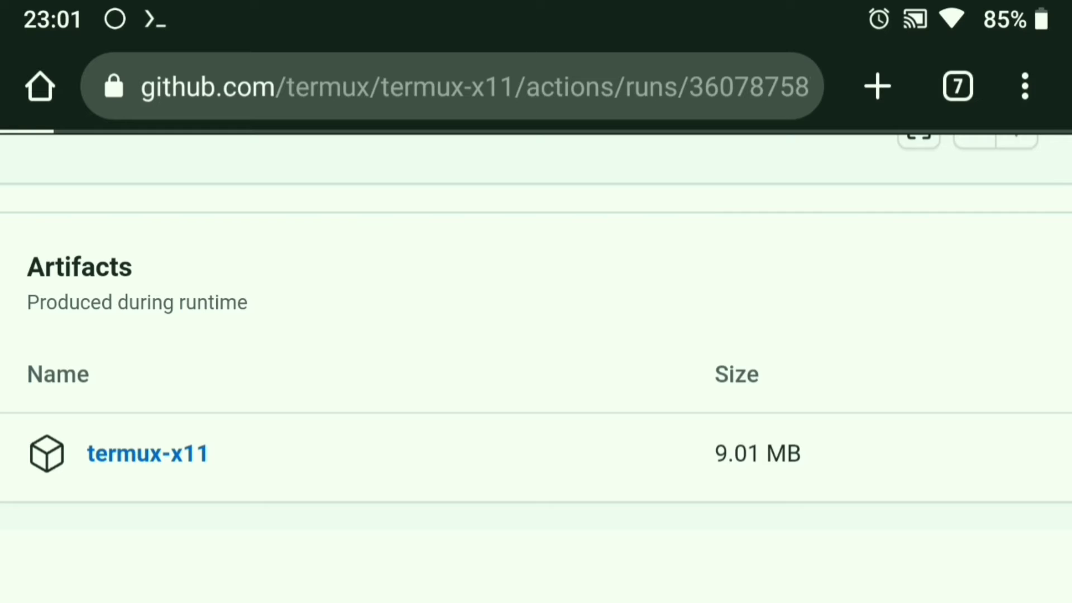
{"action": "left_click", "coordinate": [147, 453]}
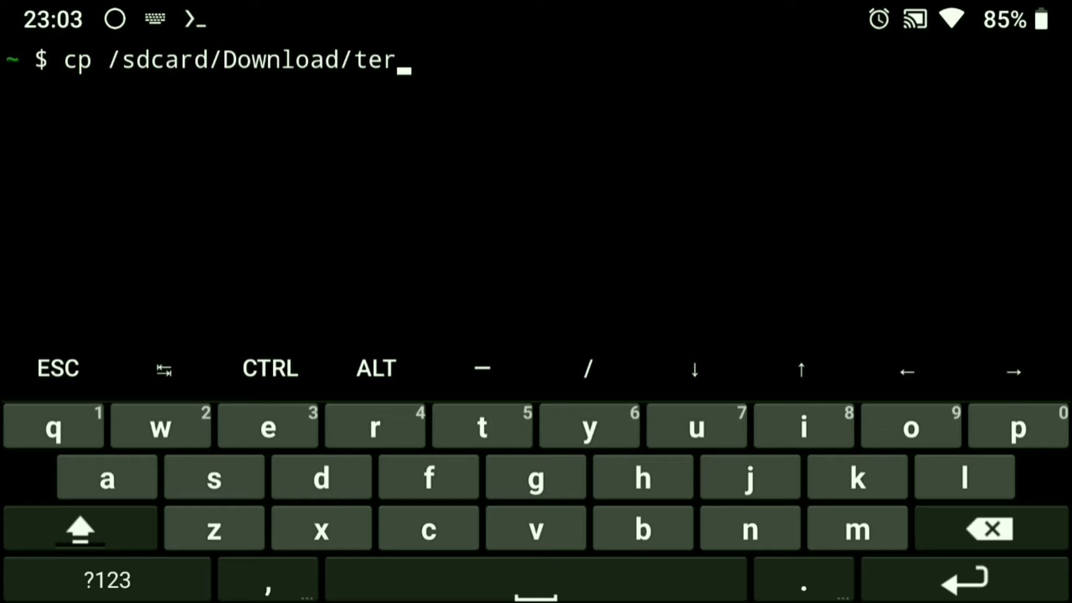
- Copy termux-x11.zip from /sdcard/Download, unzip it, and run dpkg -i --force-depends termux-x11.deb
{"action": "type", "text": "mux-x11.zip ."}
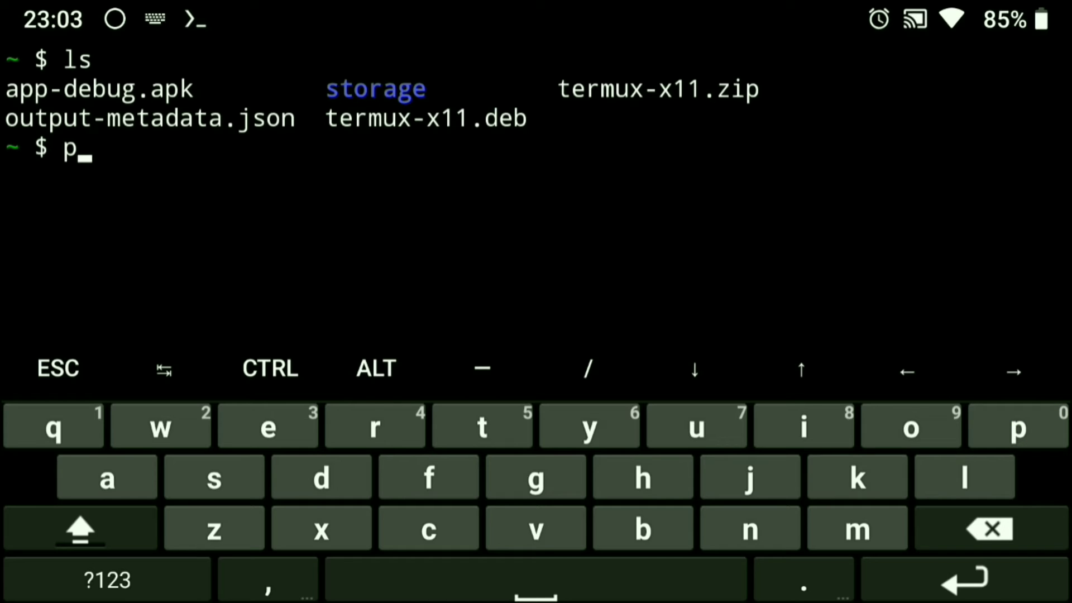
{"action": "type", "text": "kg"}
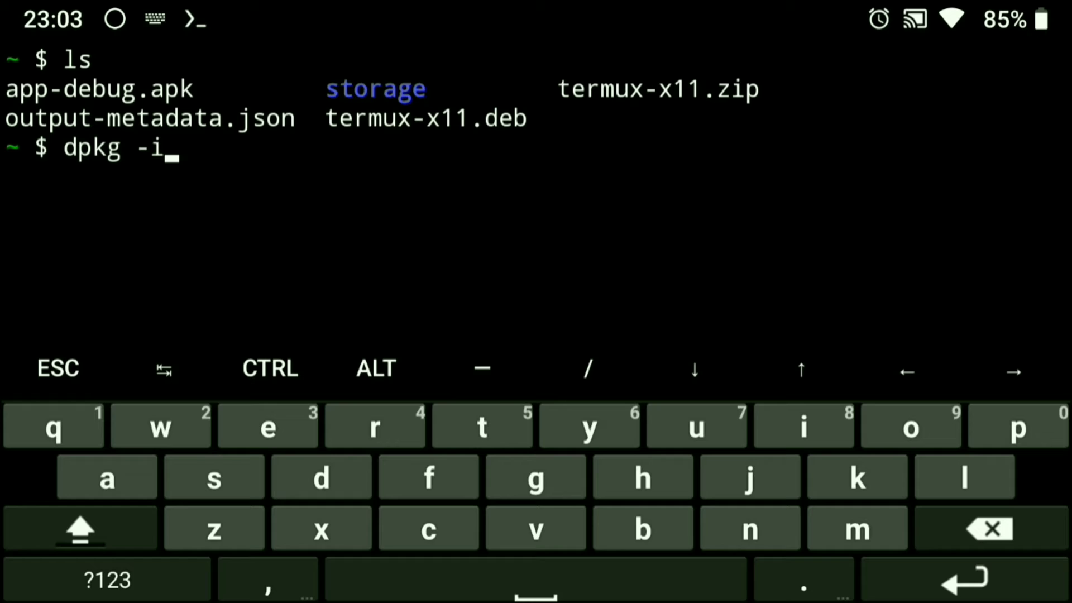
{"action": "type", "text": "--force"}
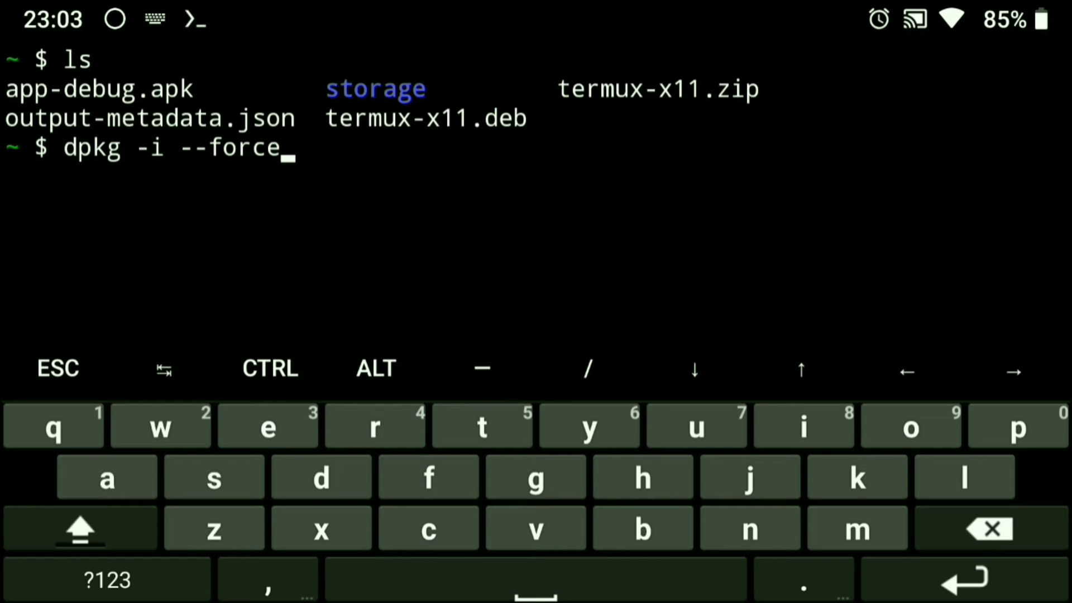
{"action": "type", "text": "-depends"}
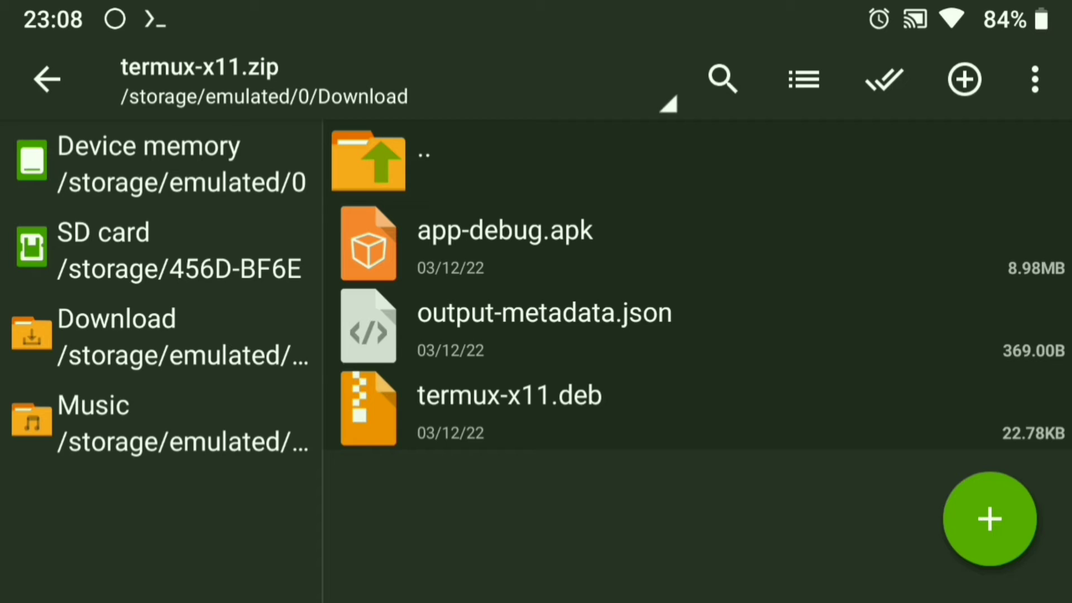
- Install Termux:X11 from app-debug.apk, launch it, and allow it to run in the background
{"action": "left_click", "coordinate": [503, 230]}
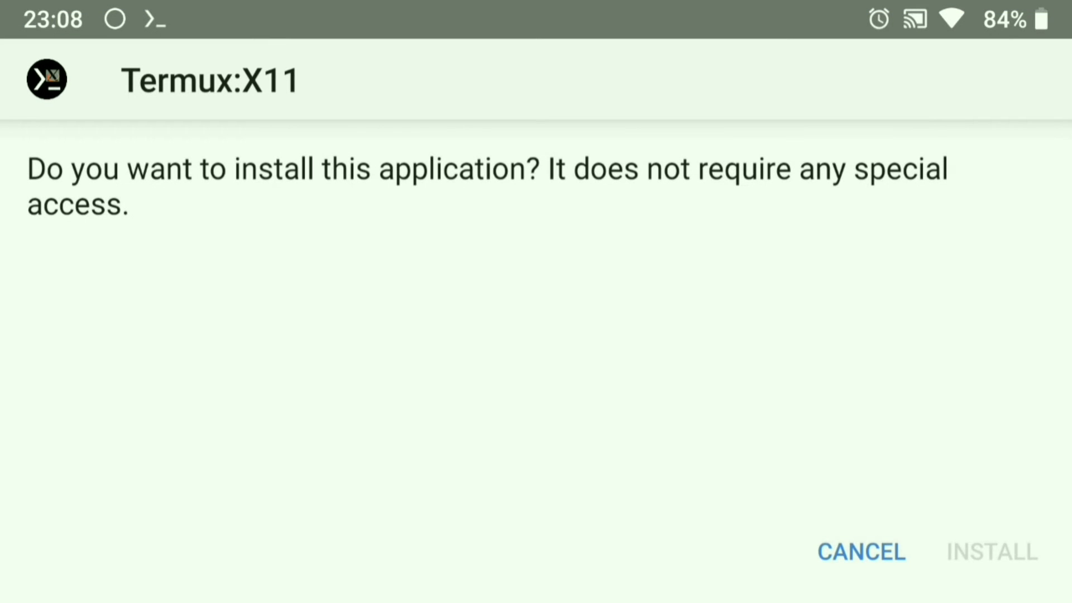
{"action": "left_click", "coordinate": [991, 552]}
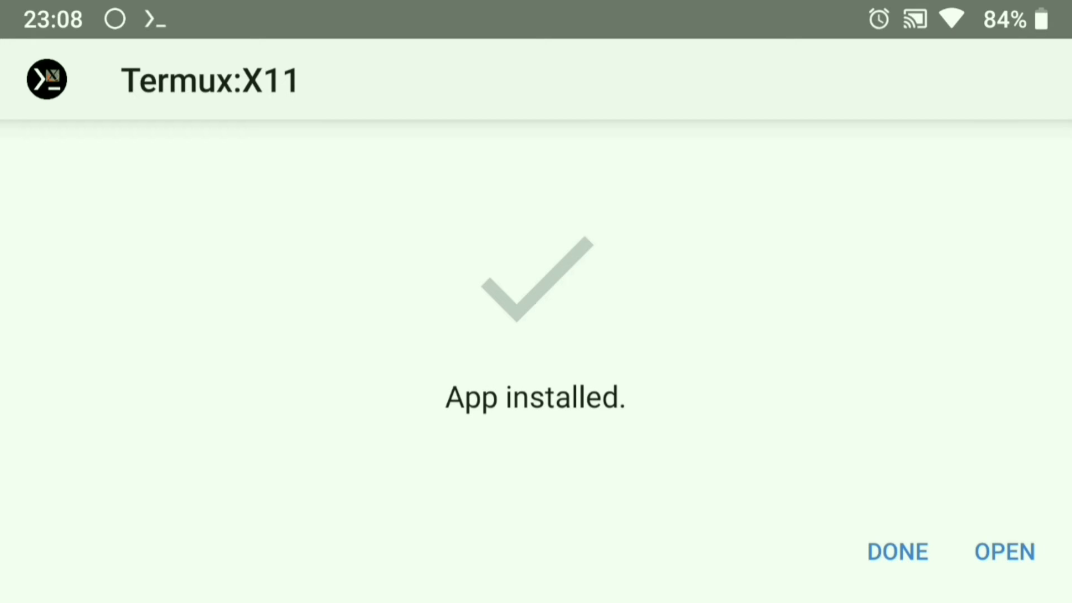
{"action": "left_click", "coordinate": [1003, 552]}
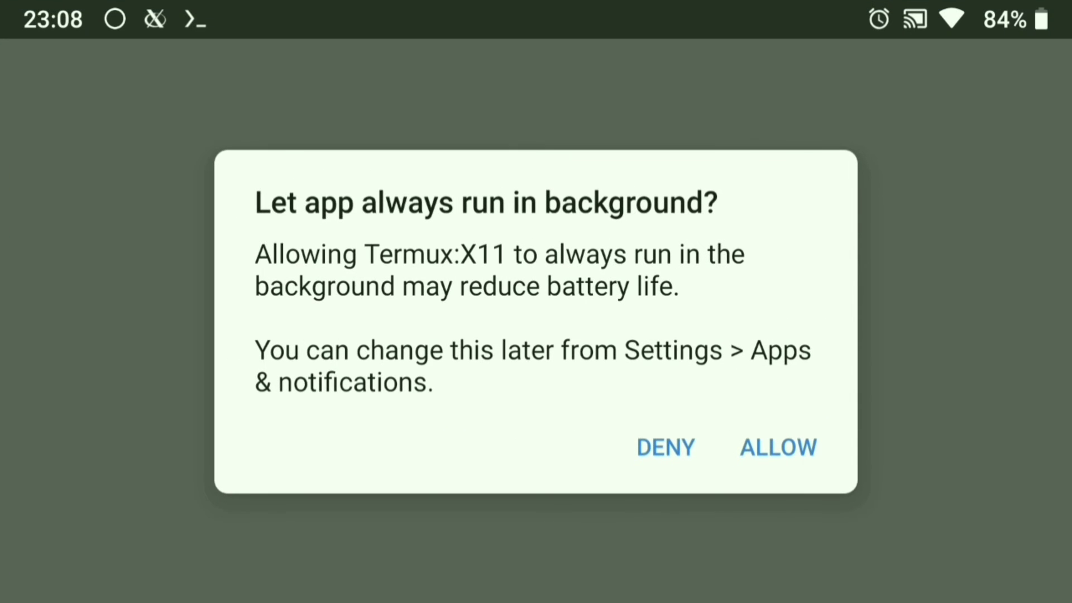
{"action": "left_click", "coordinate": [777, 447]}
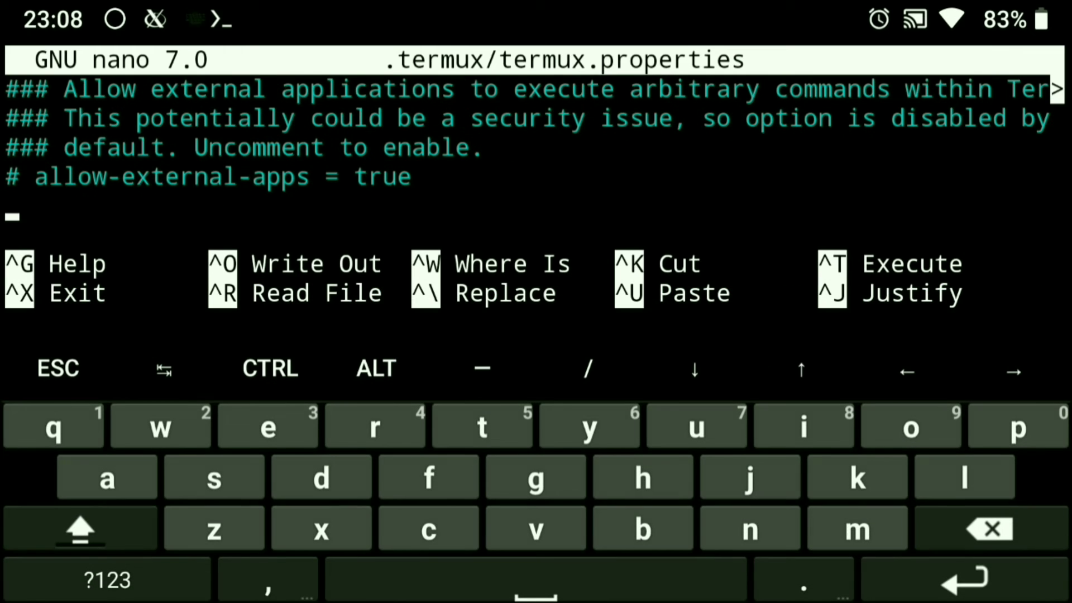
- Delete the comment mark so allow-external-apps = true is active in termux.properties
{"action": "key", "text": "Backspace"}
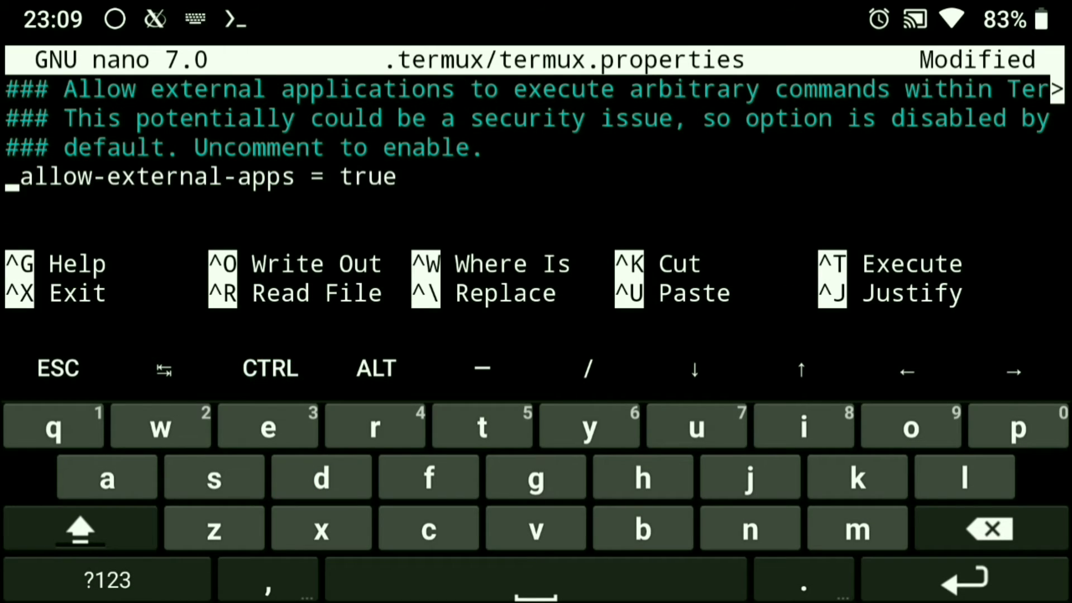